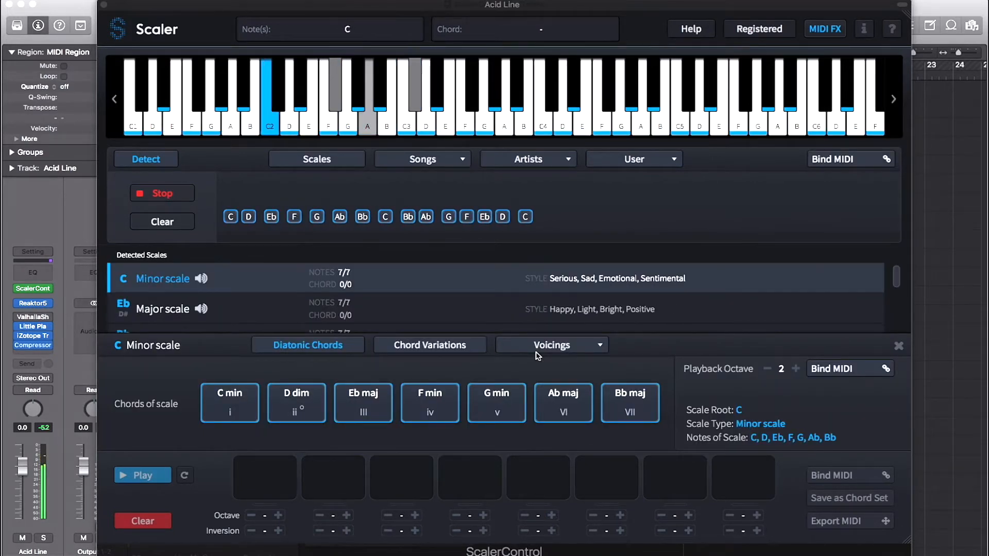
# - Close the C Minor Diatonic Chords panel to reveal all detected scales
pyautogui.click(898, 346)
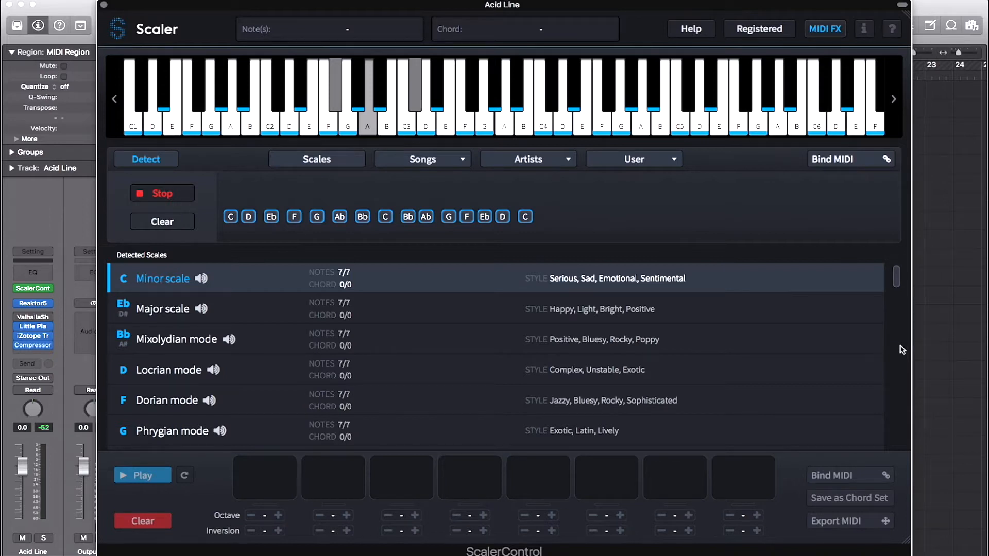
pyautogui.moveTo(893, 340)
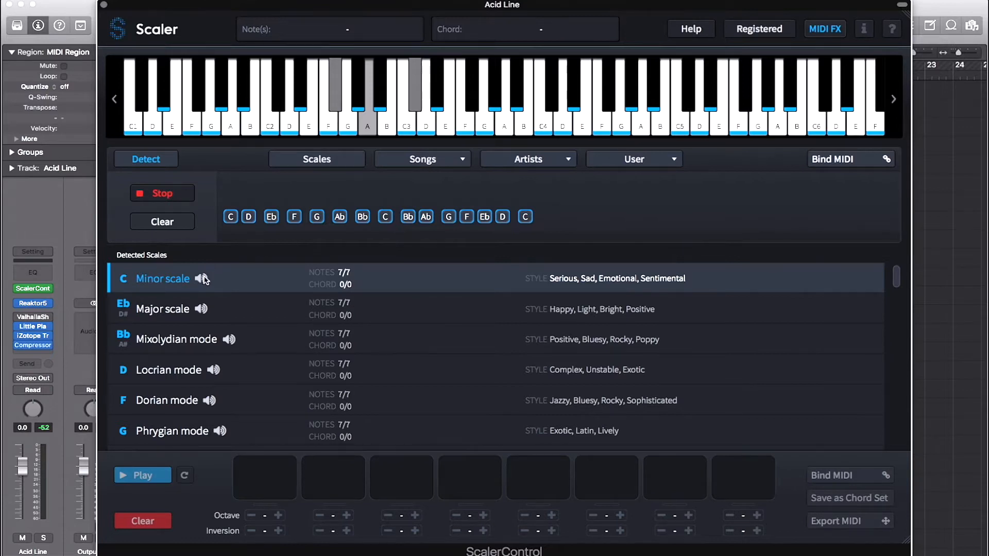
# - Preview the C Minor scale while the acid line's notes are detected as A Major
pyautogui.click(162, 278)
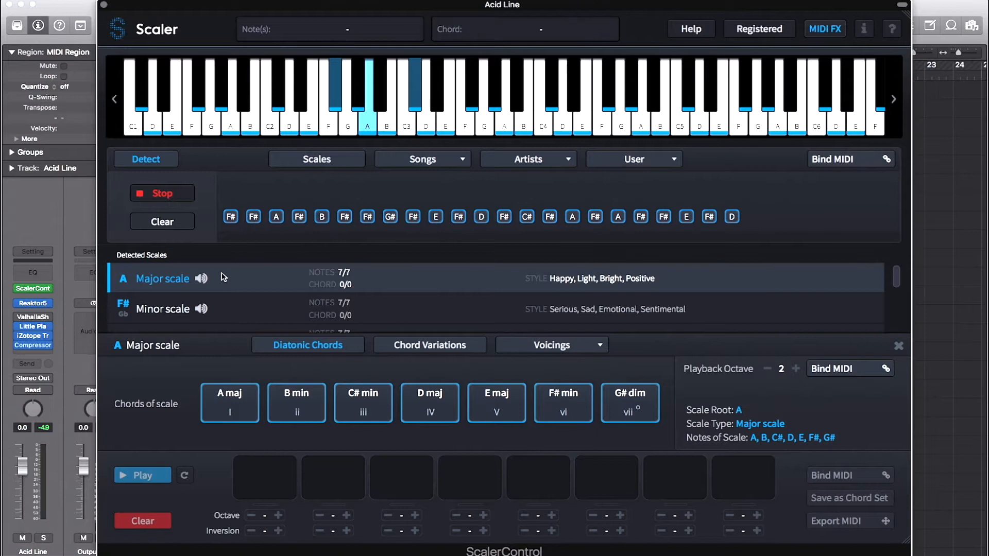
# - Select the relative F# Minor scale and audition its F# min chord
pyautogui.click(162, 310)
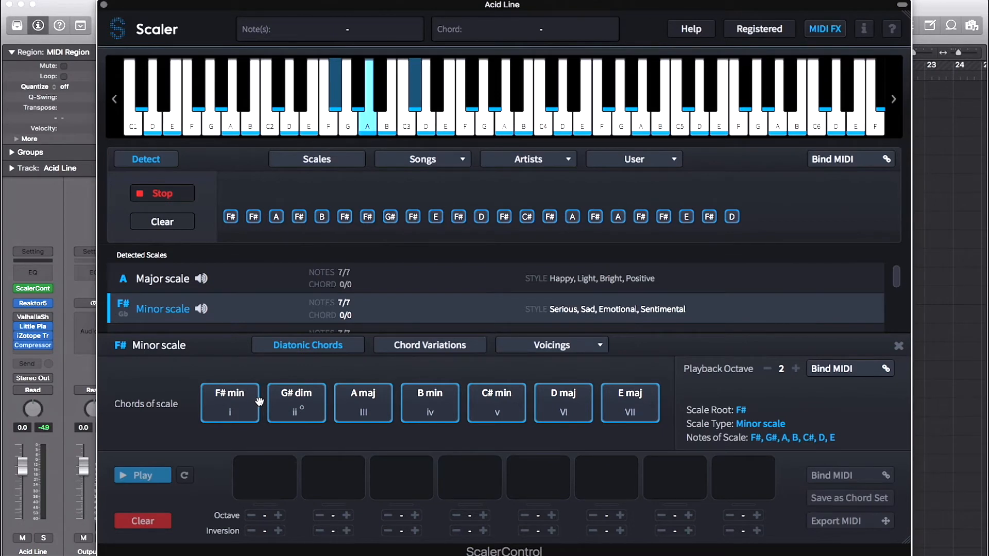
pyautogui.click(316, 159)
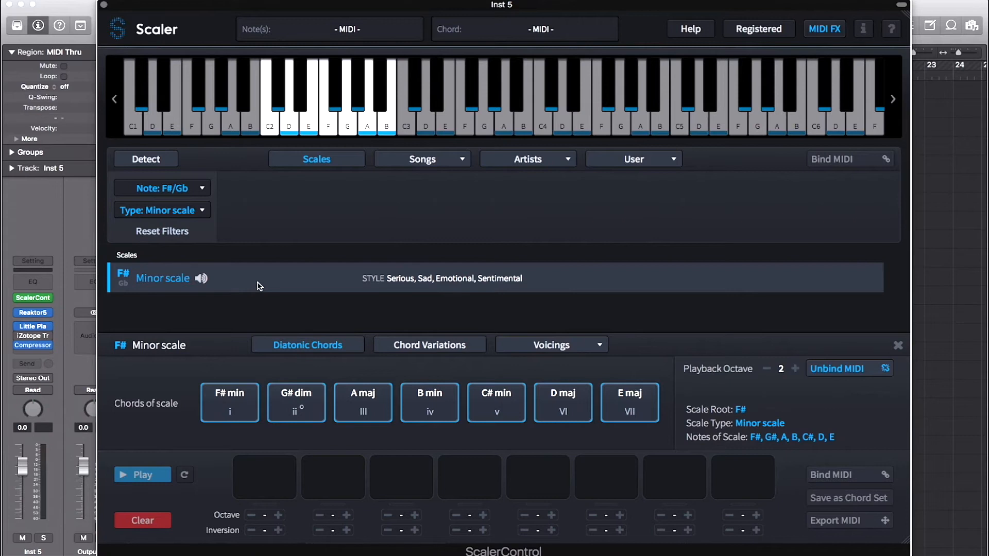
# - Detect the Chords track progression and show the C Minor scale's chords
pyautogui.click(228, 402)
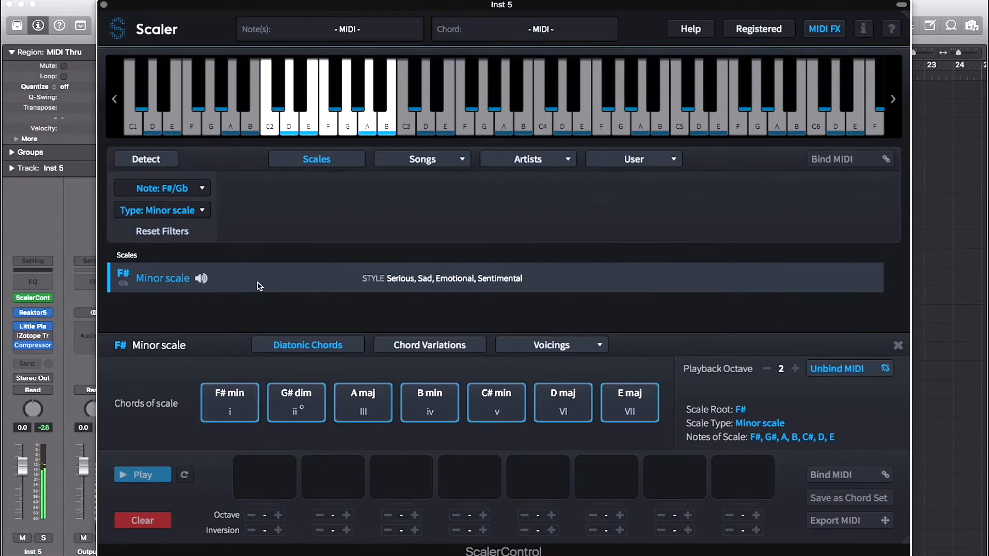
pyautogui.click(146, 158)
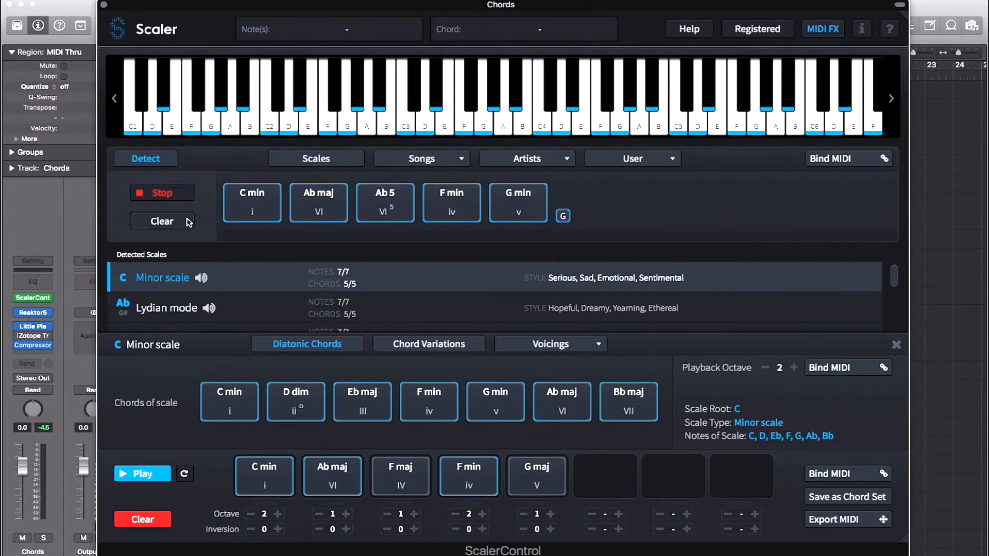
# - Clear the detected chords and scales back to the welcome screen
pyautogui.click(161, 192)
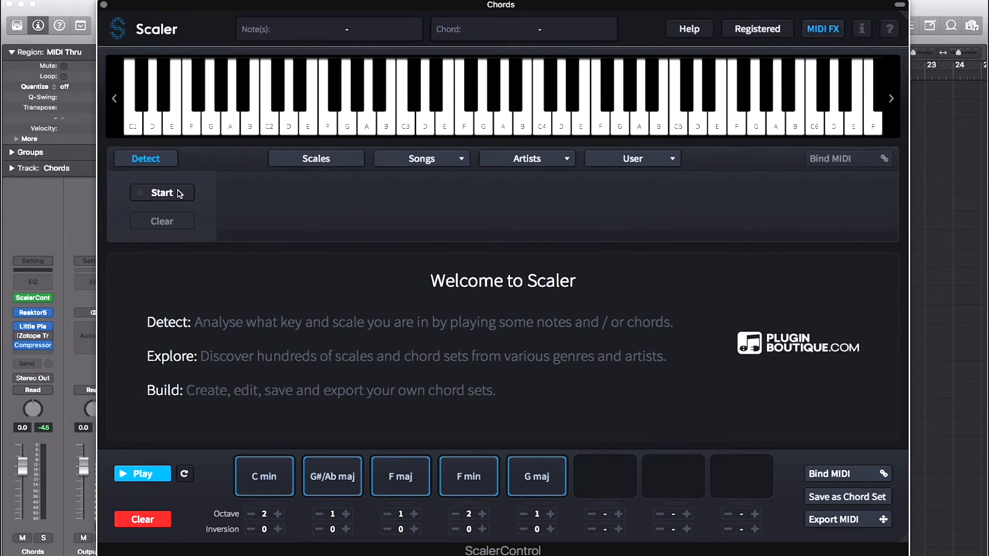
# - Restart detection, play new chords, and audition the detected F maj chord
pyautogui.click(162, 194)
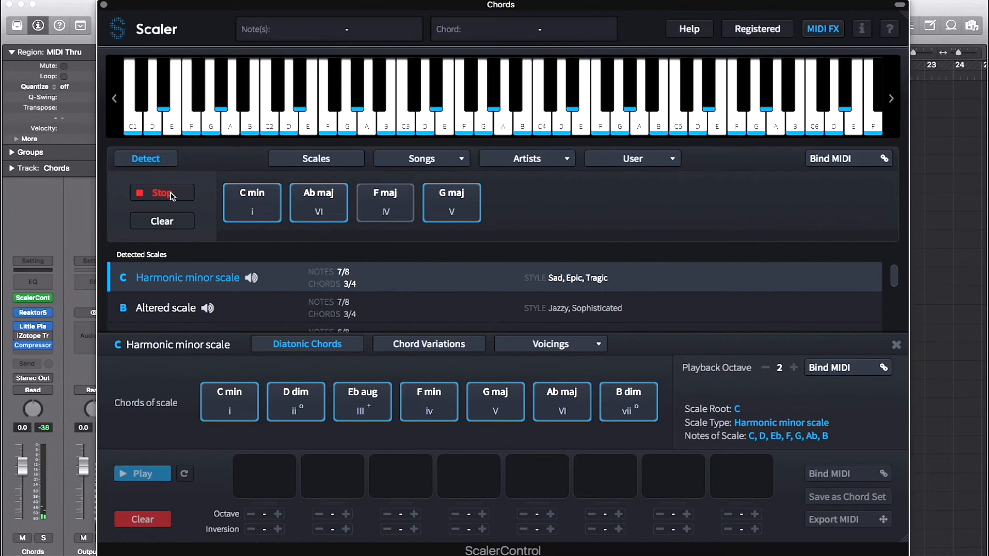
pyautogui.click(385, 202)
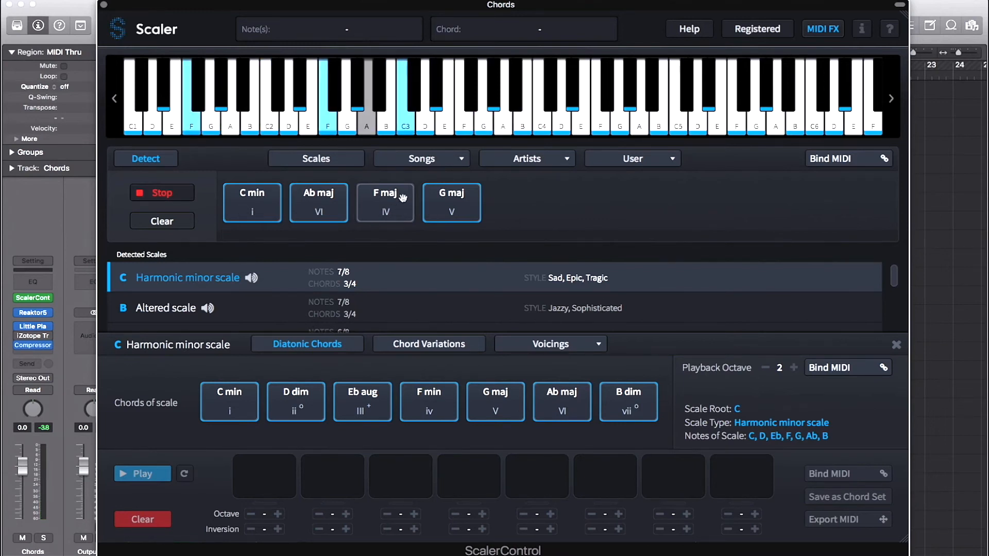